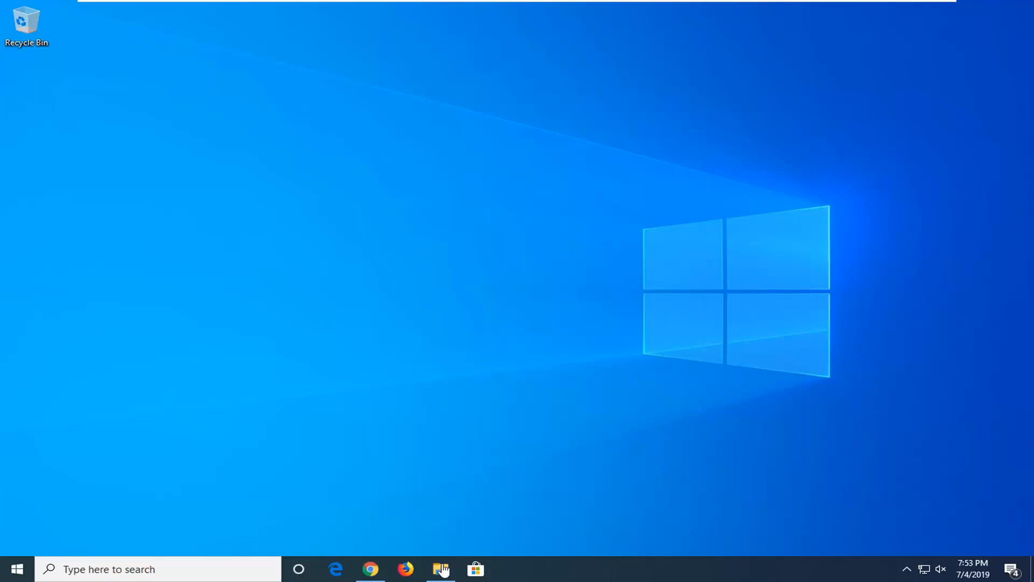
Launch File Explorer on Quick access and show the View tab's layout settings
left_click(440, 569)
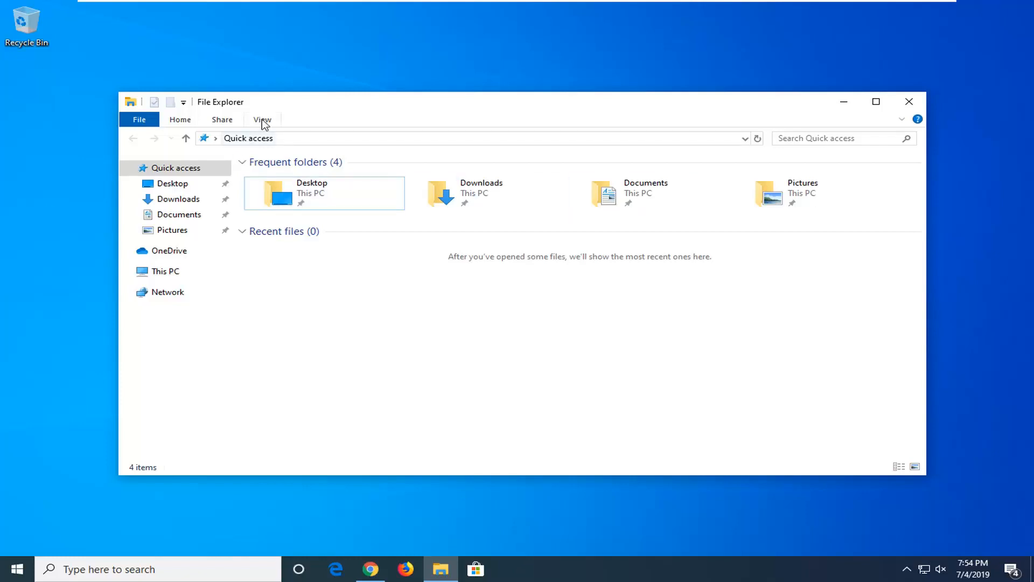
left_click(263, 120)
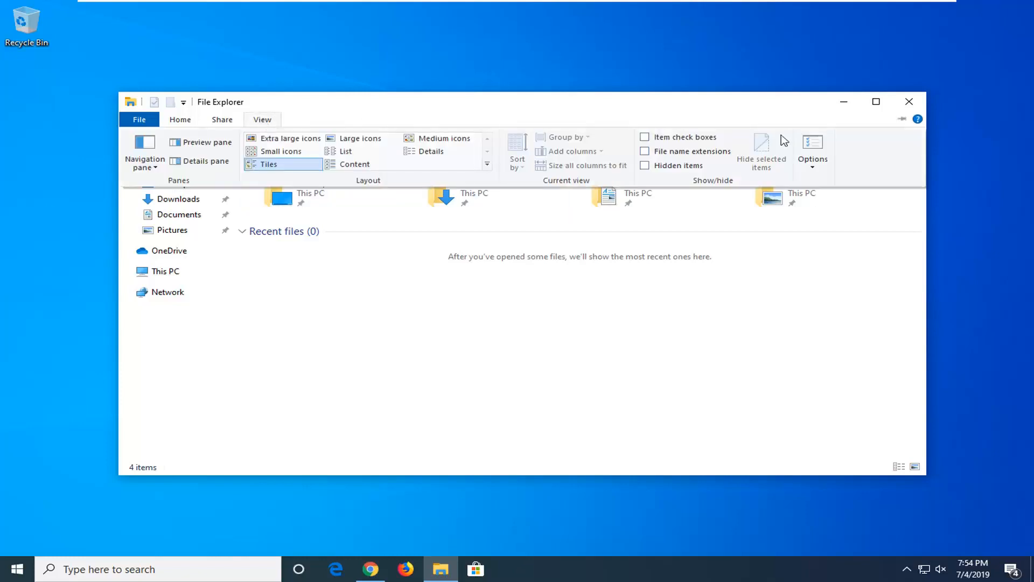
mouse_move(813, 149)
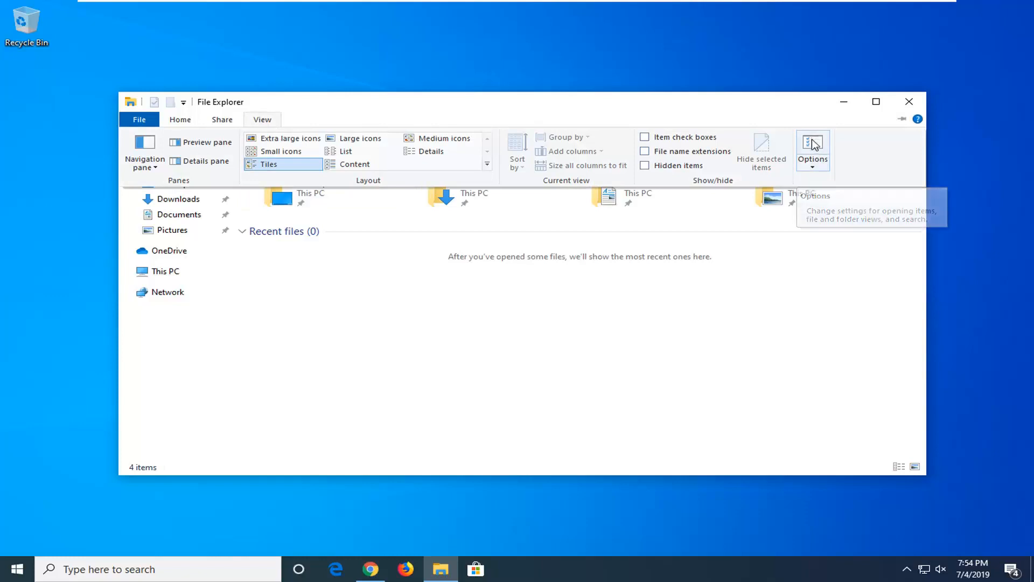
In Folder Options, untick showing recent files and frequent folders in Quick access, then confirm
left_click(813, 148)
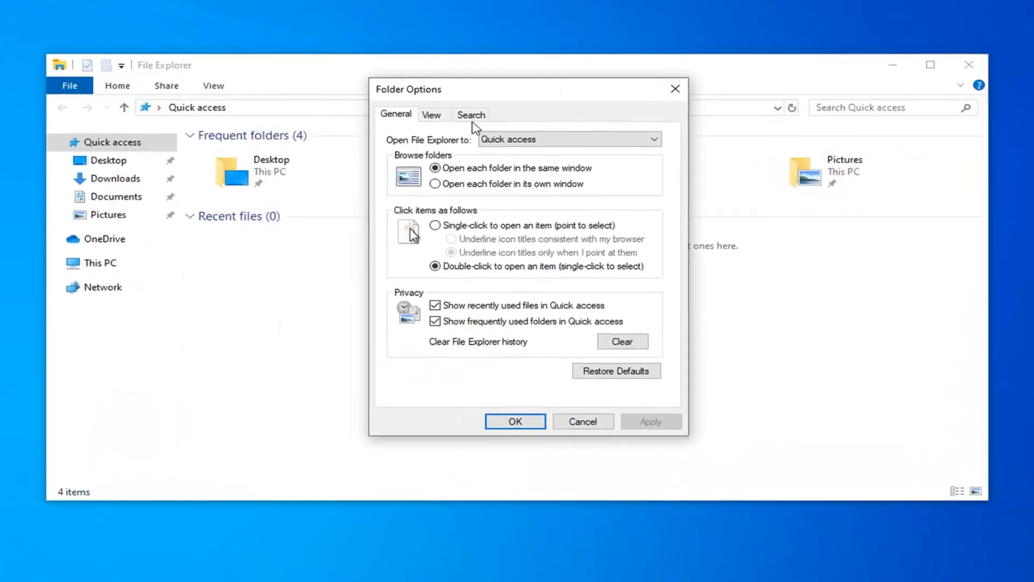
mouse_move(410, 308)
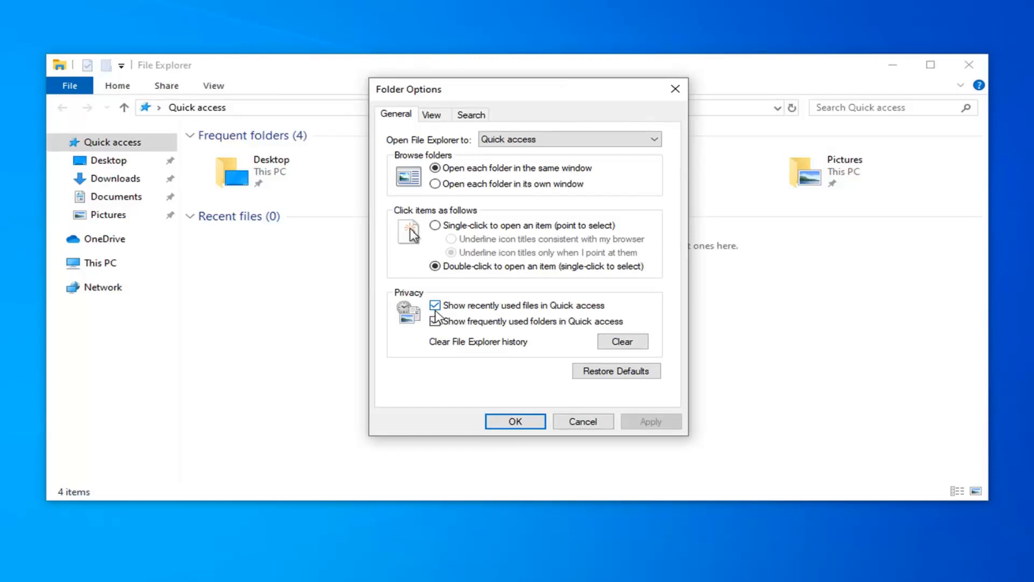
left_click(434, 305)
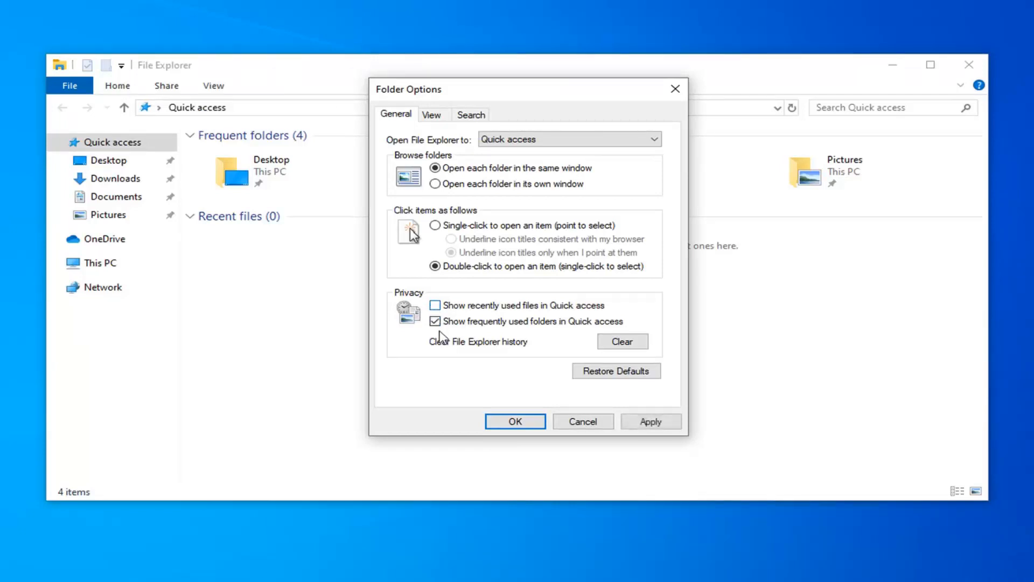
left_click(435, 321)
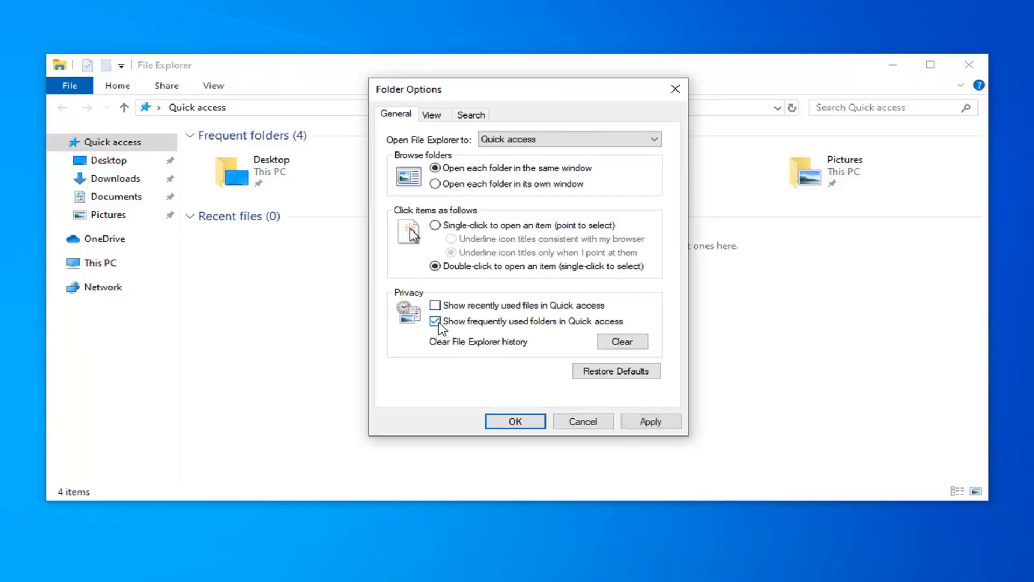
left_click(435, 321)
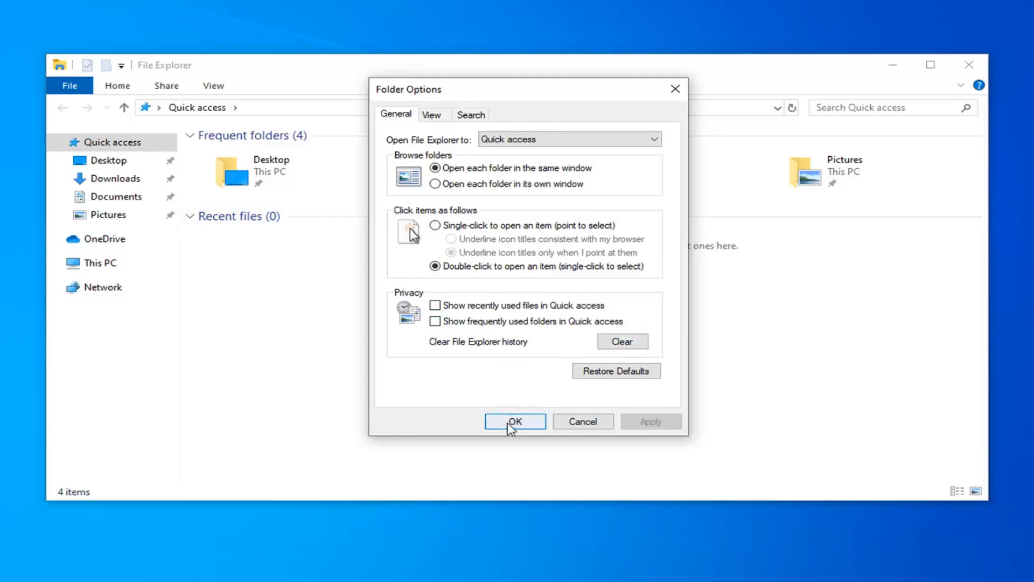
left_click(514, 421)
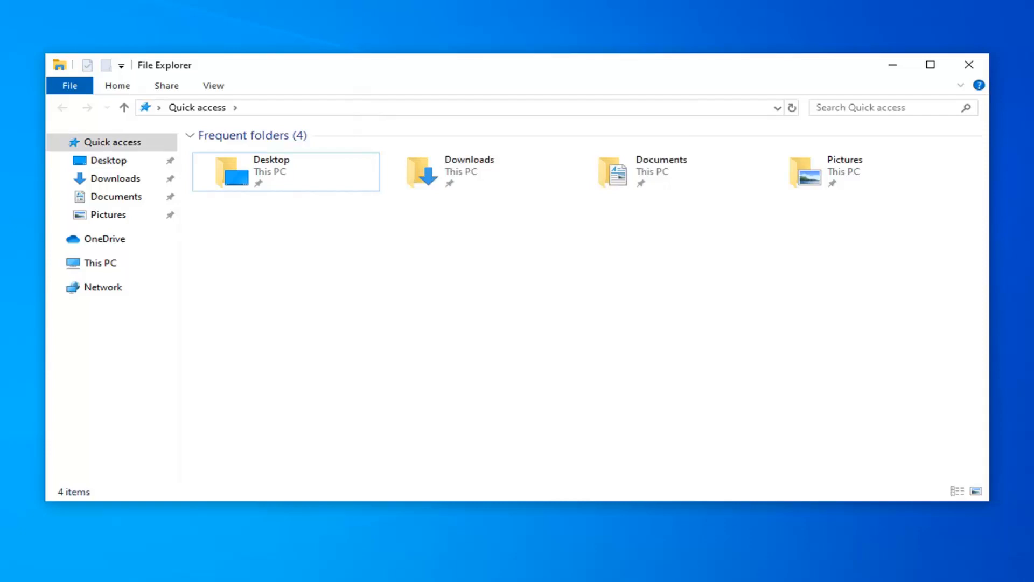
Set Pictures' Customize template to General items, applied to all subfolders, and confirm
right_click(258, 183)
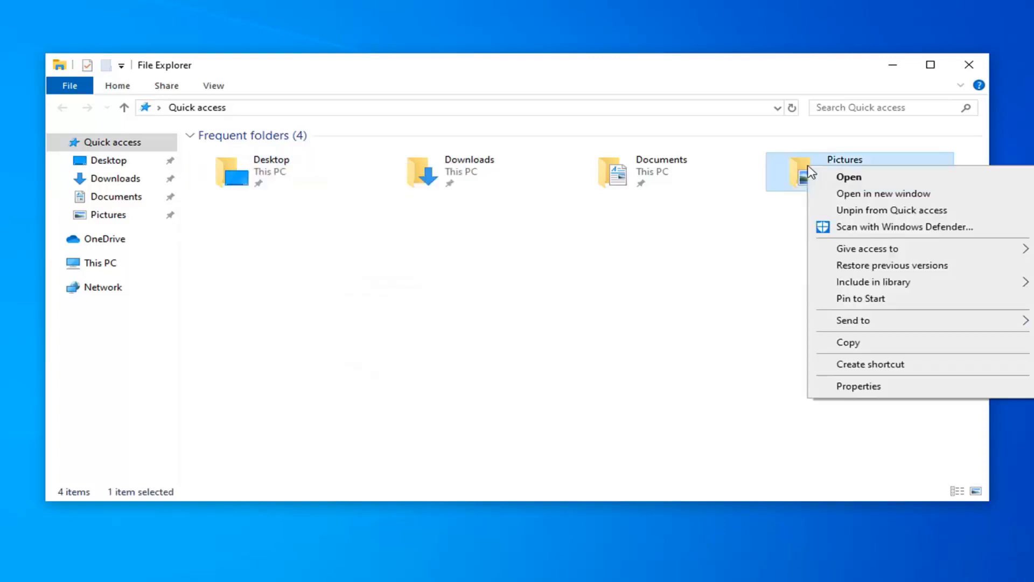
left_click(858, 385)
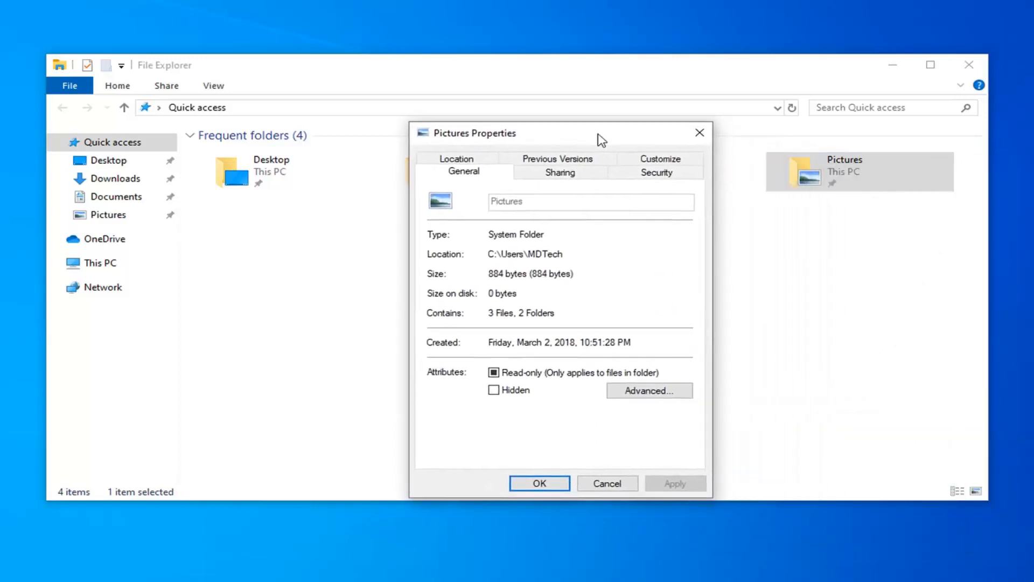
left_click(659, 158)
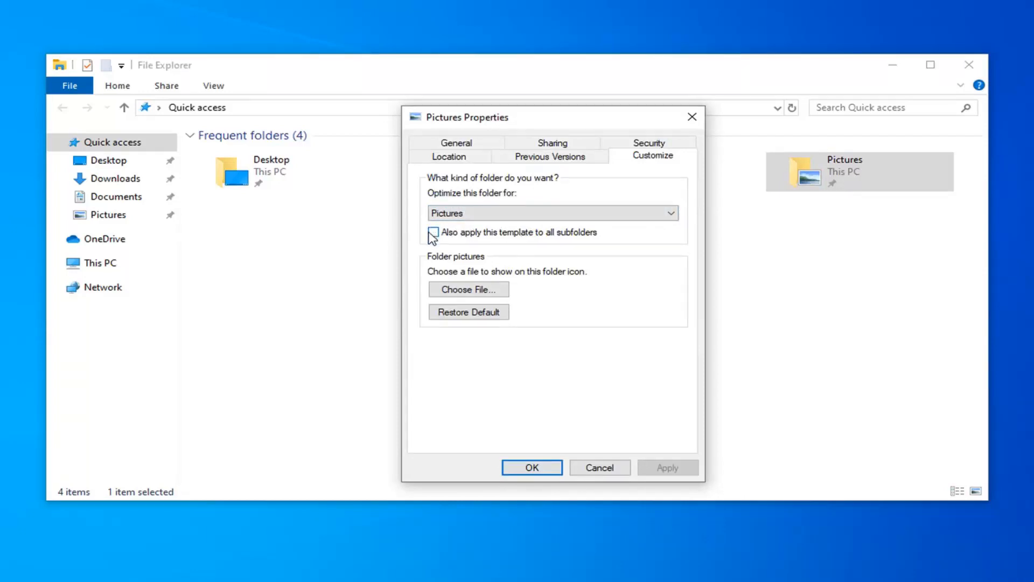
mouse_move(490, 243)
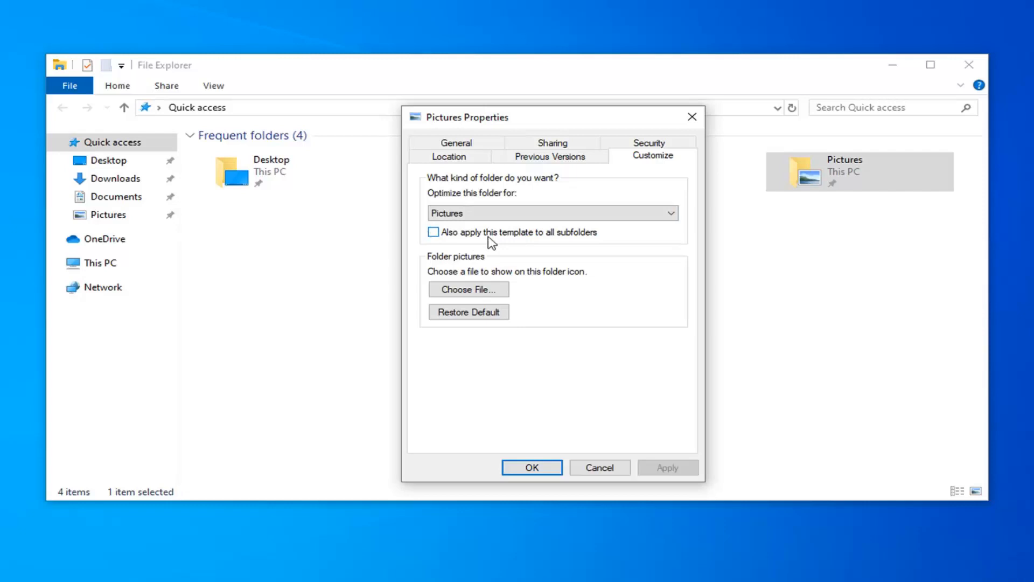
left_click(433, 232)
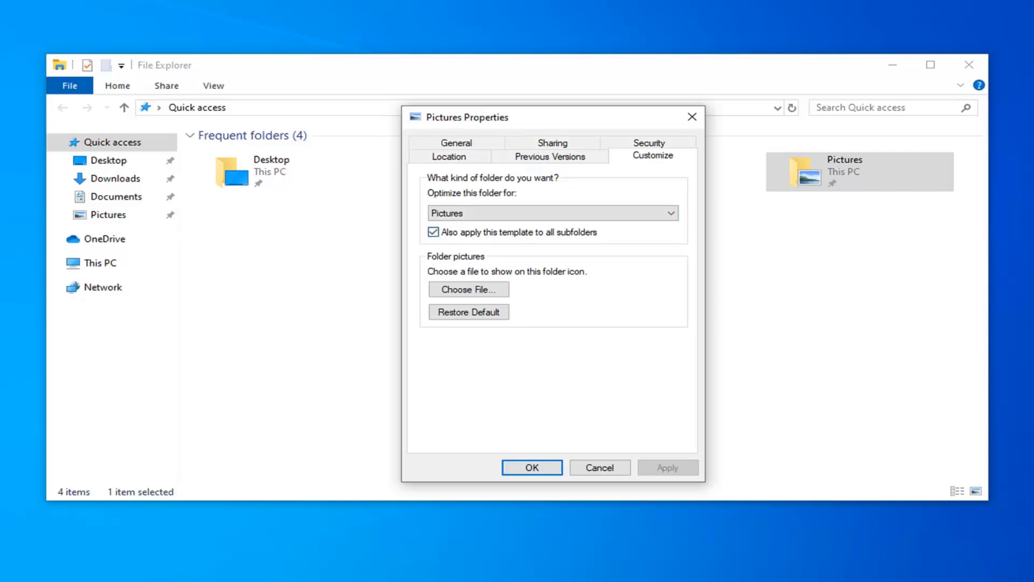
left_click(551, 212)
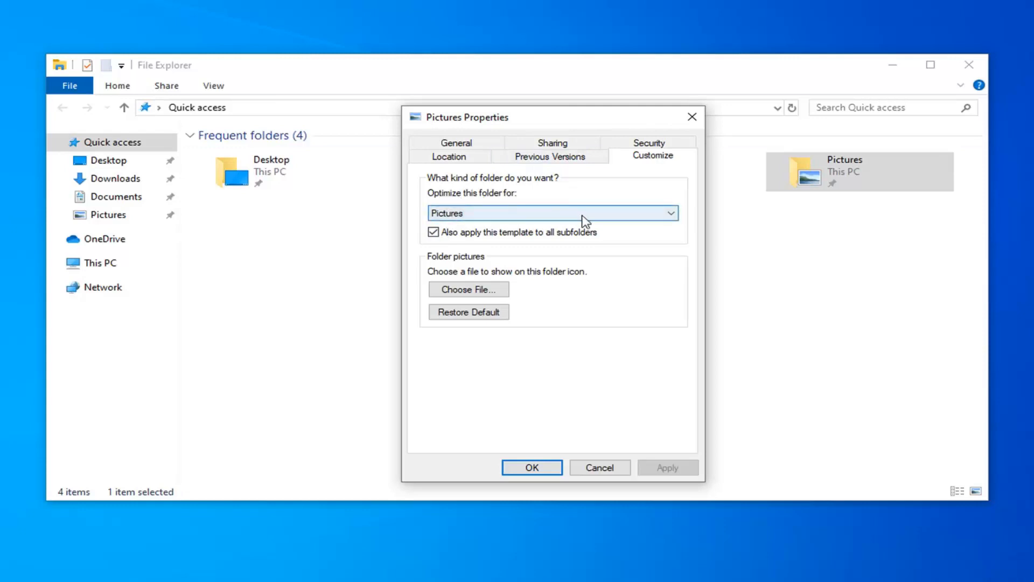
left_click(553, 213)
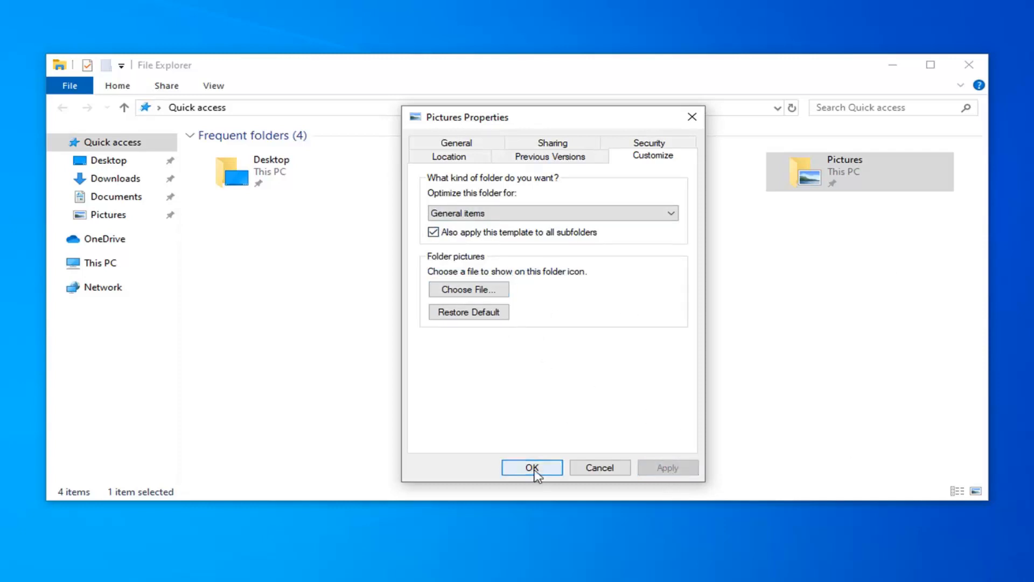
left_click(532, 467)
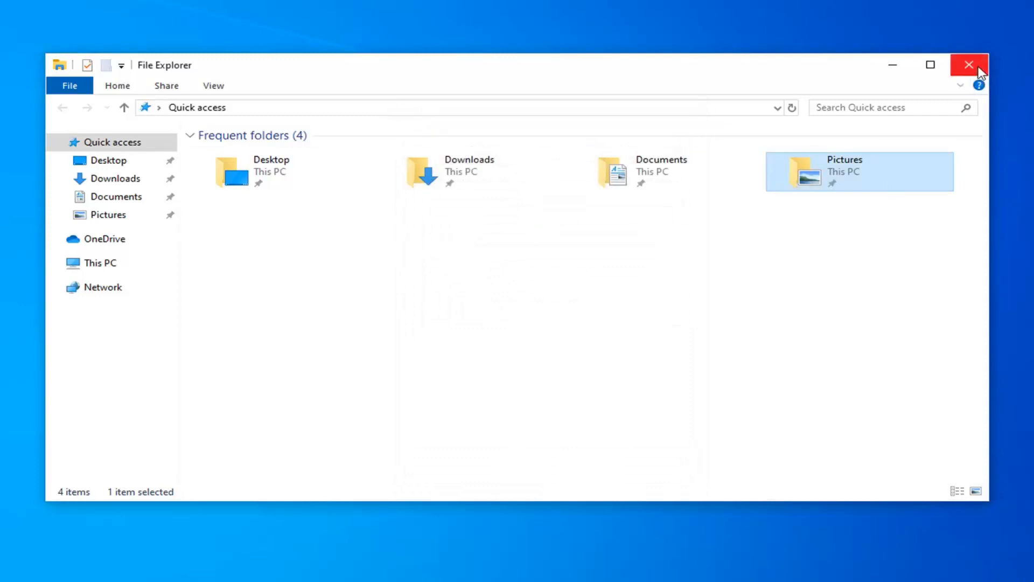
Close File Explorer and search 'inde' from Start to reach Indexing Options
left_click(968, 64)
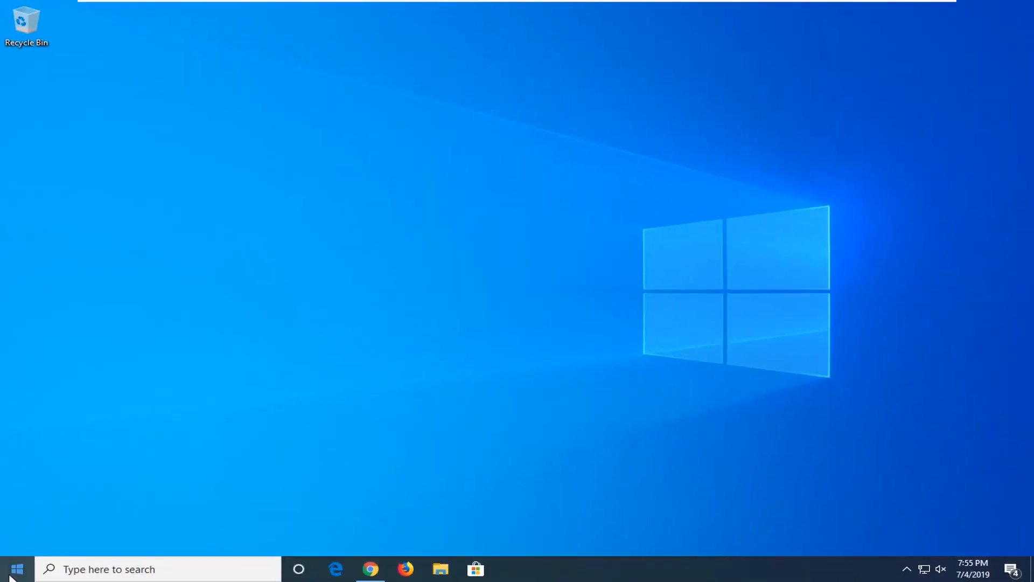
left_click(17, 569)
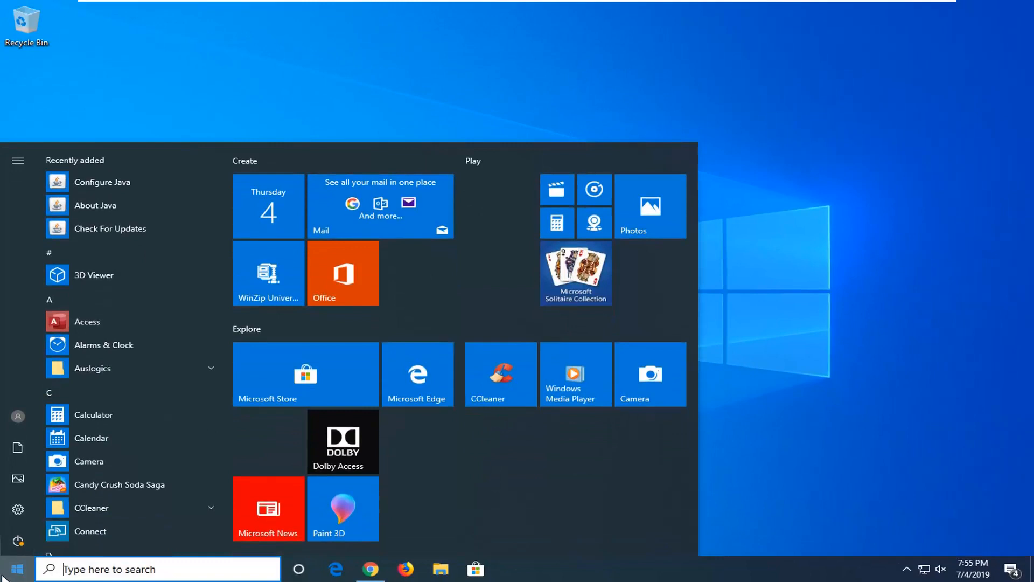
type("inde")
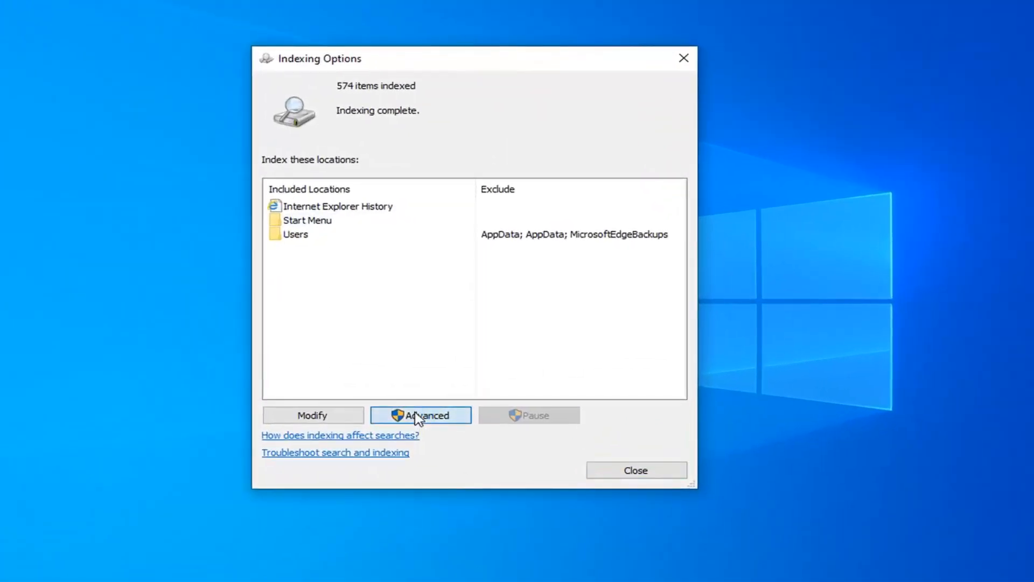
Rebuild the search index from Advanced settings and confirm the Rebuild Index warning
left_click(420, 415)
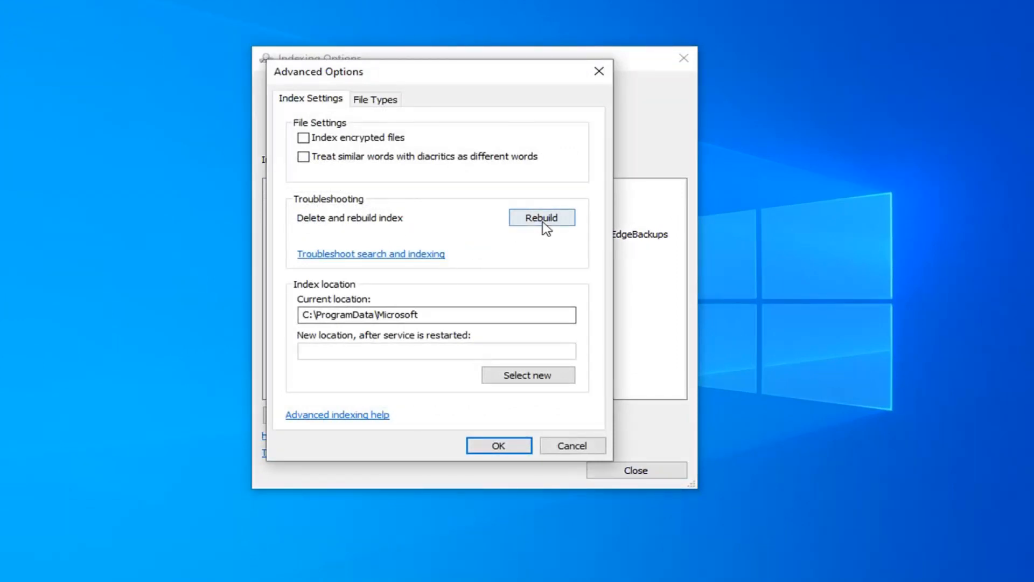
left_click(541, 217)
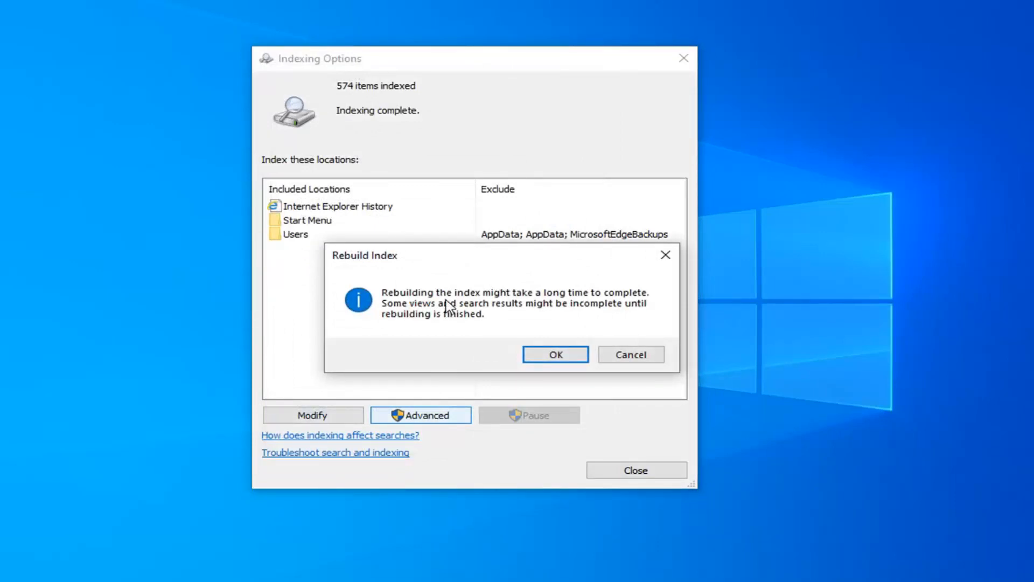
mouse_move(582, 317)
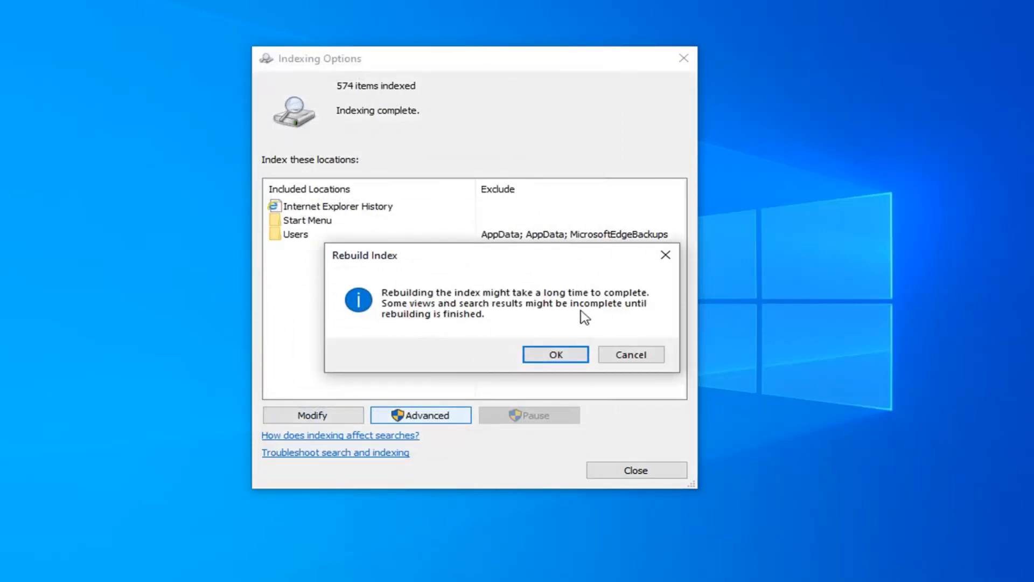
mouse_move(493, 328)
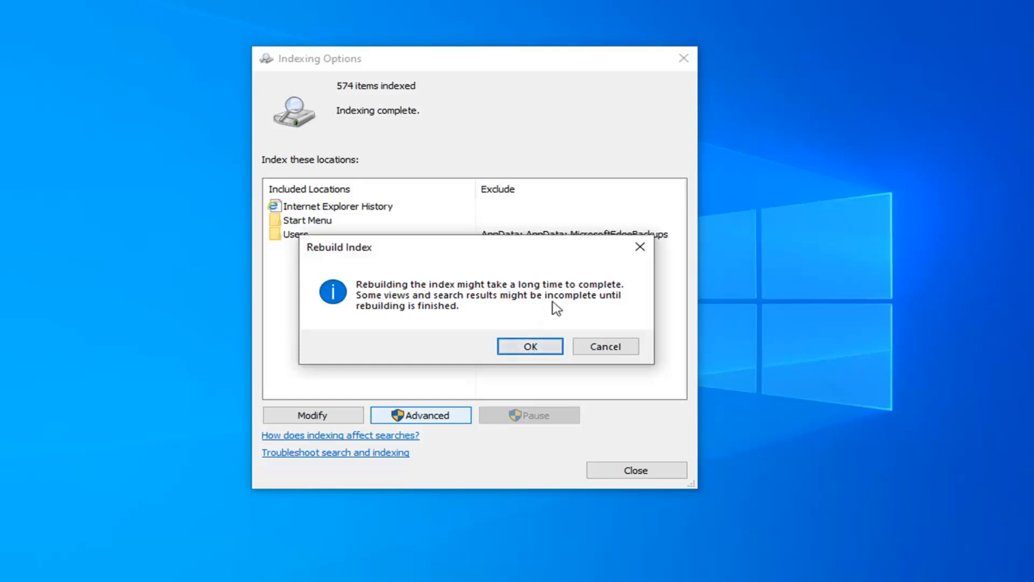
left_click(529, 346)
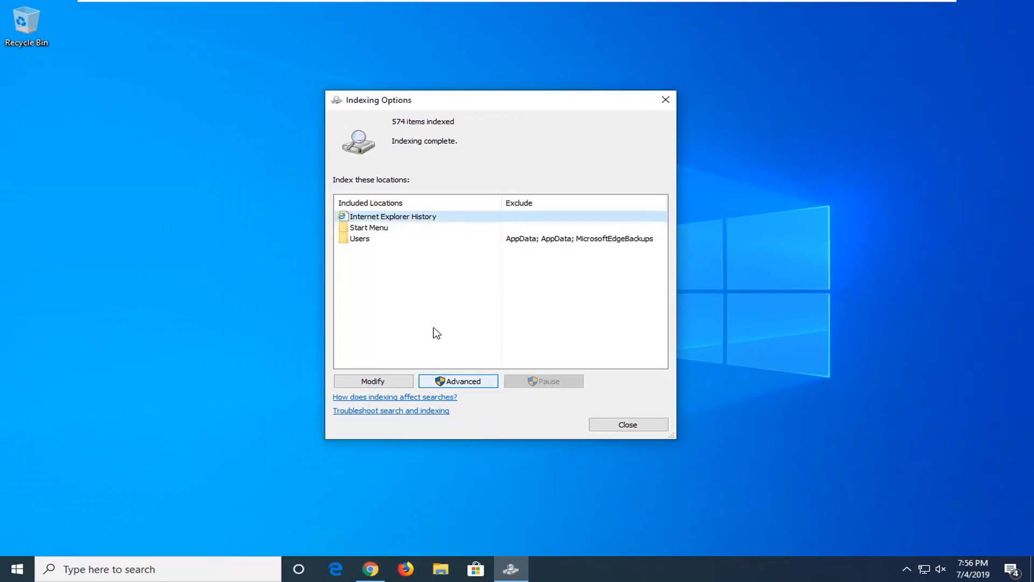
mouse_move(452, 330)
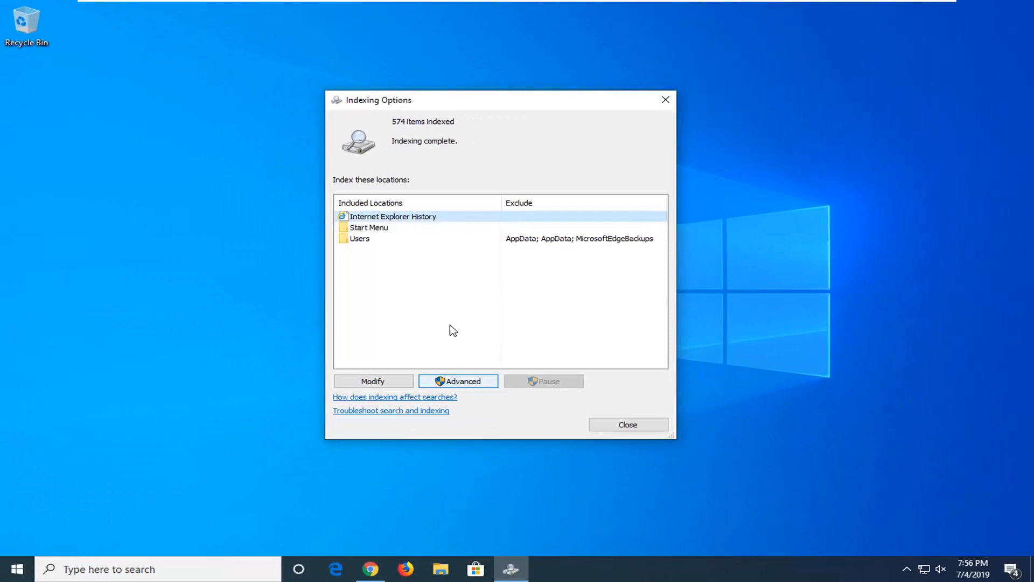